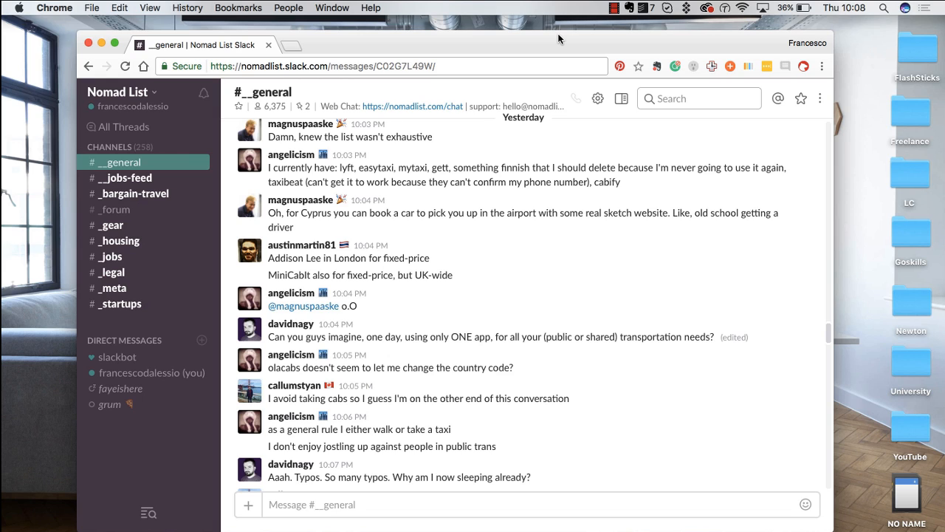
pyautogui.moveTo(535, 207)
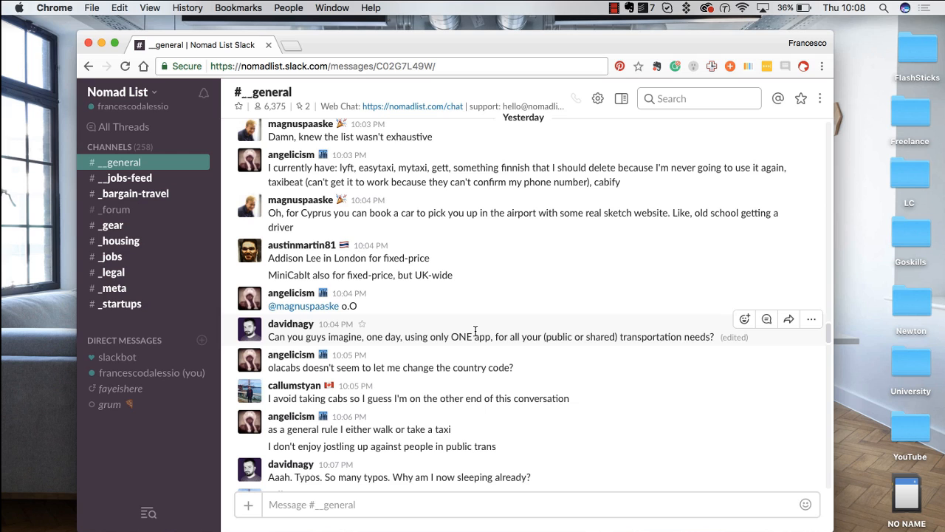
# Preview the tomato image 512x512bb.png in the file picker, cancel the upload, and reopen the add-content menu.
pyautogui.scroll(-3)
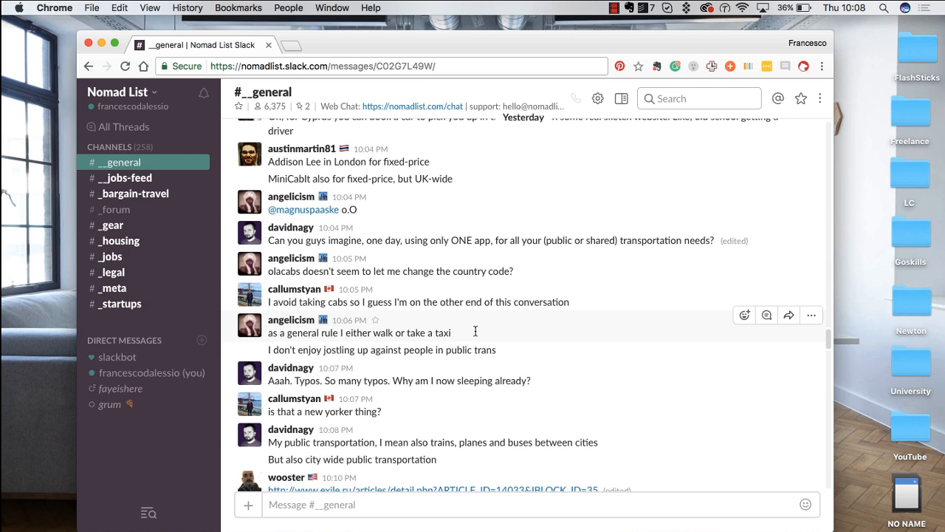
pyautogui.moveTo(406, 378)
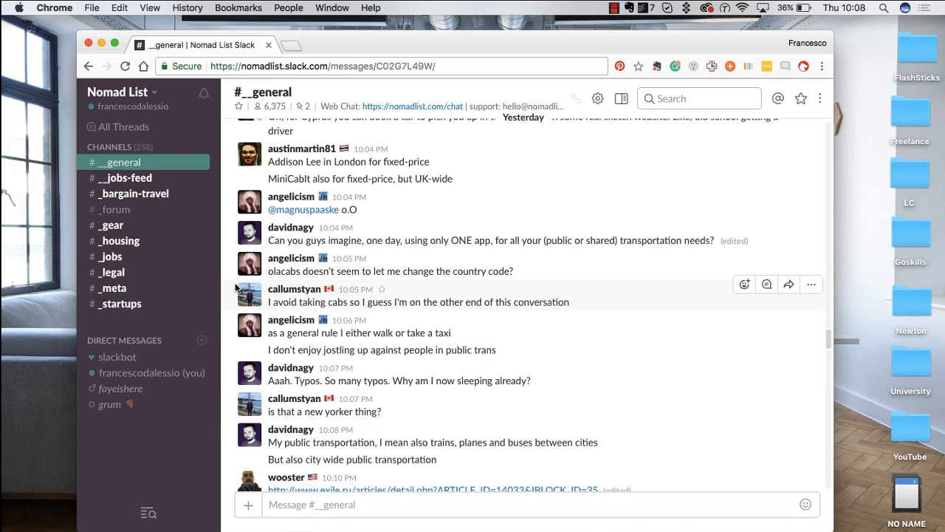
pyautogui.moveTo(230, 318)
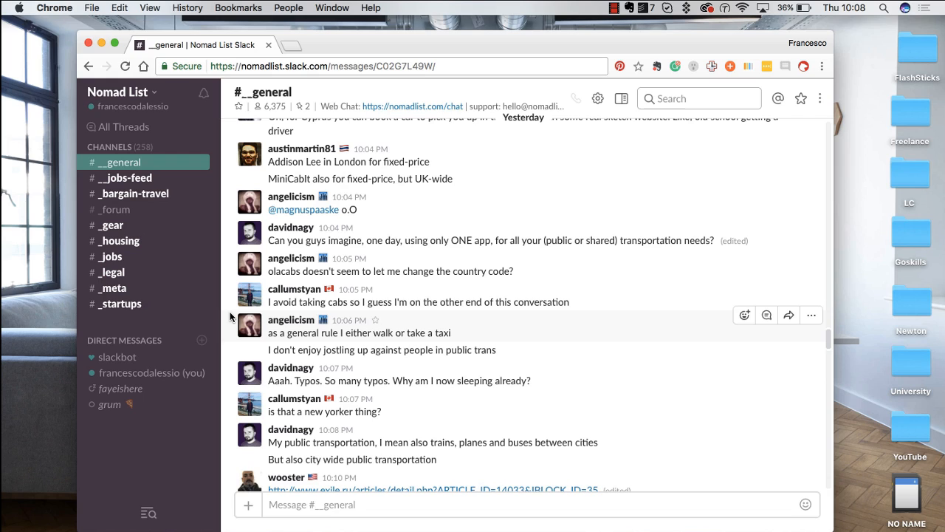
pyautogui.moveTo(358, 372)
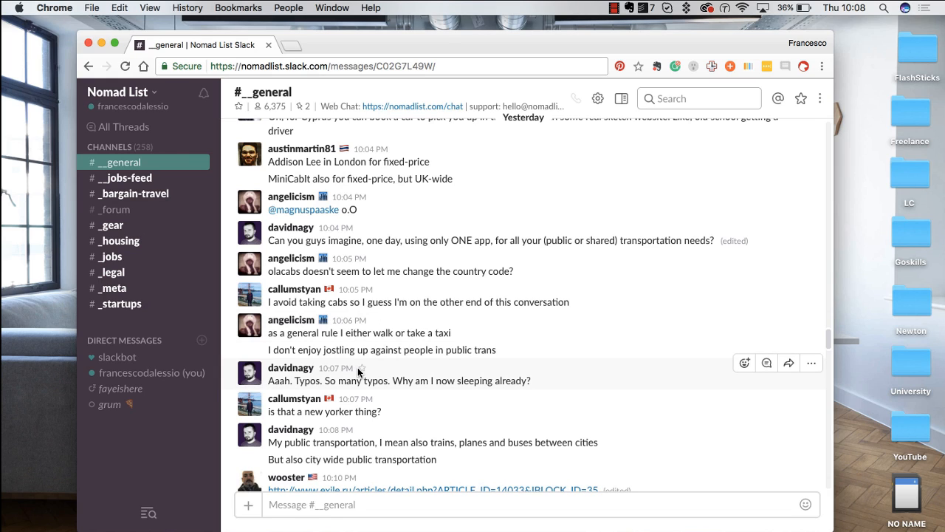
pyautogui.click(248, 505)
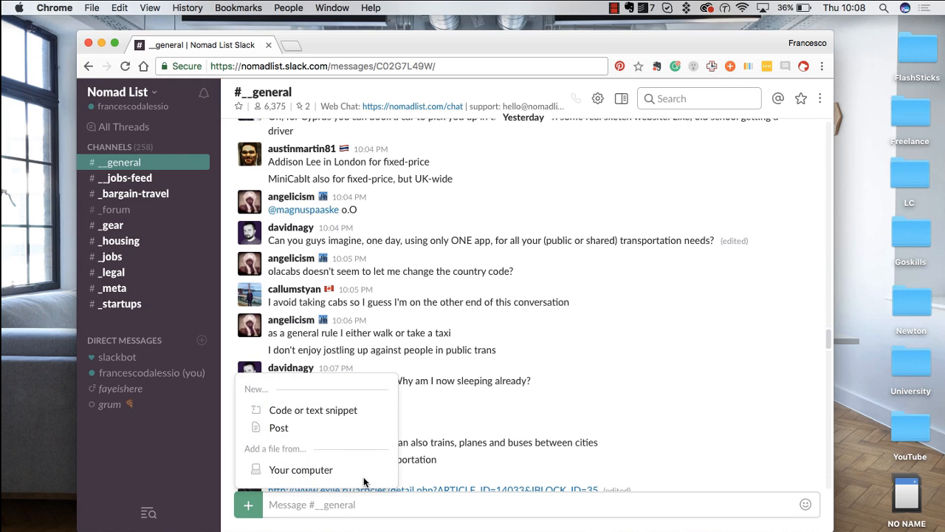
pyautogui.moveTo(302, 470)
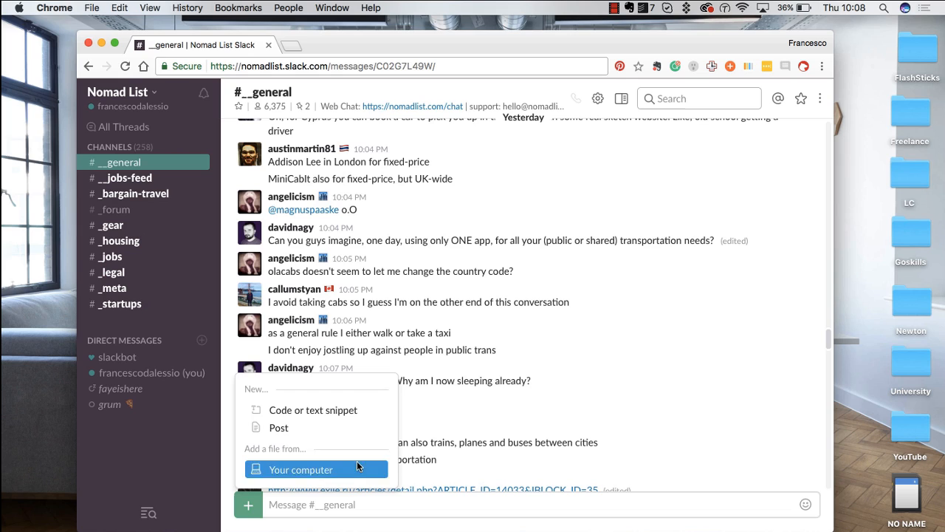
pyautogui.moveTo(372, 269)
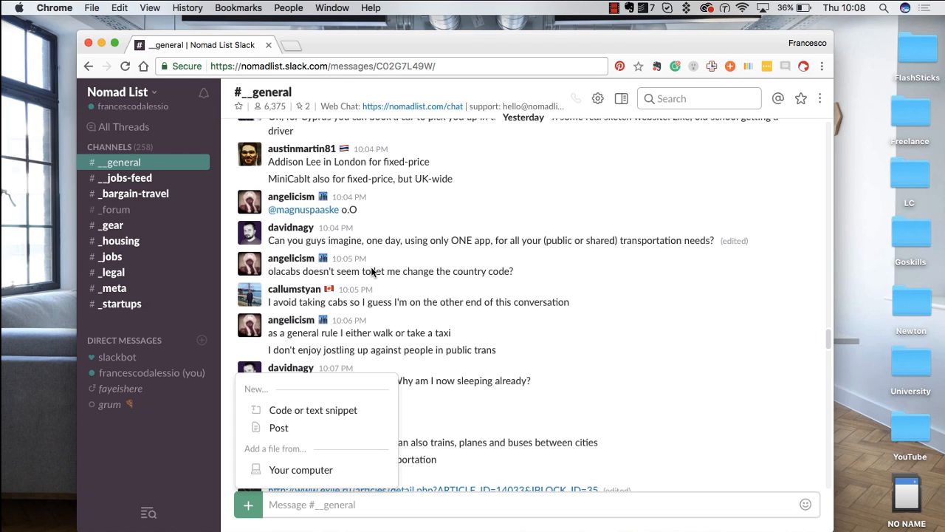
pyautogui.moveTo(362, 353)
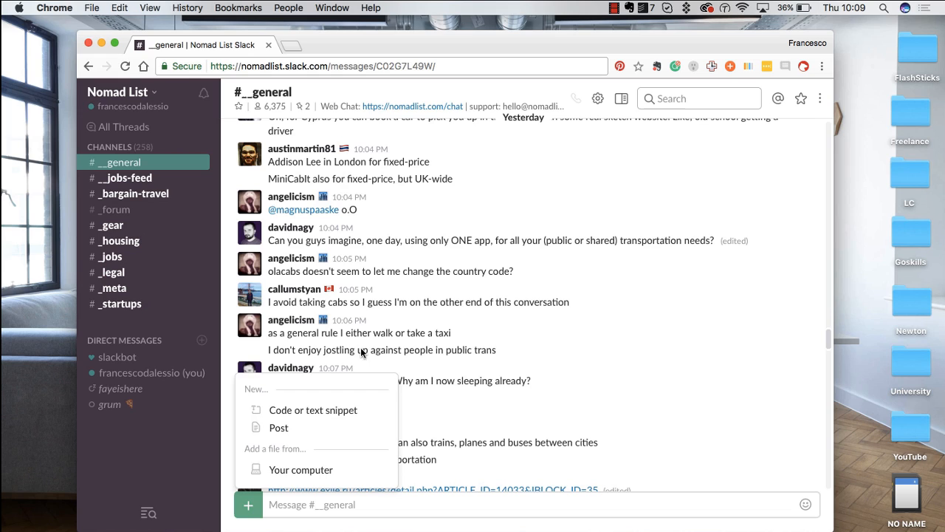
pyautogui.moveTo(301, 469)
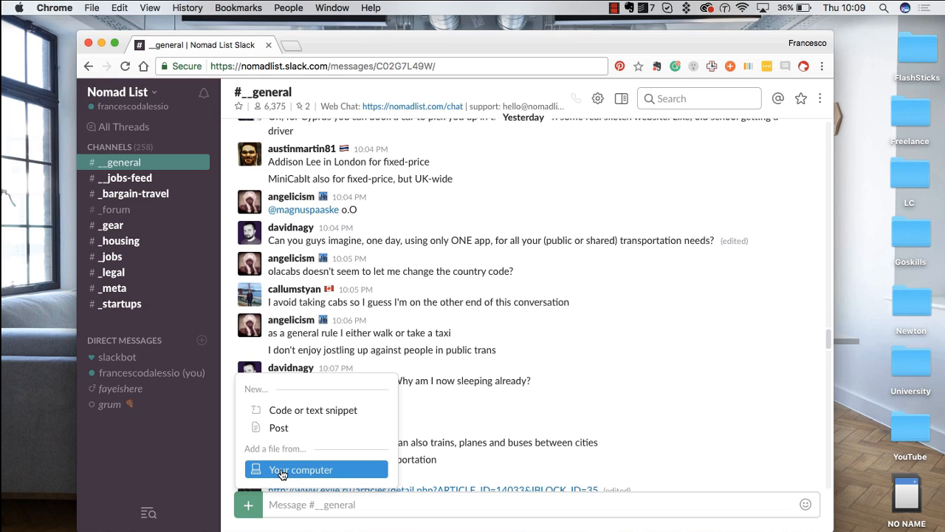
pyautogui.click(299, 469)
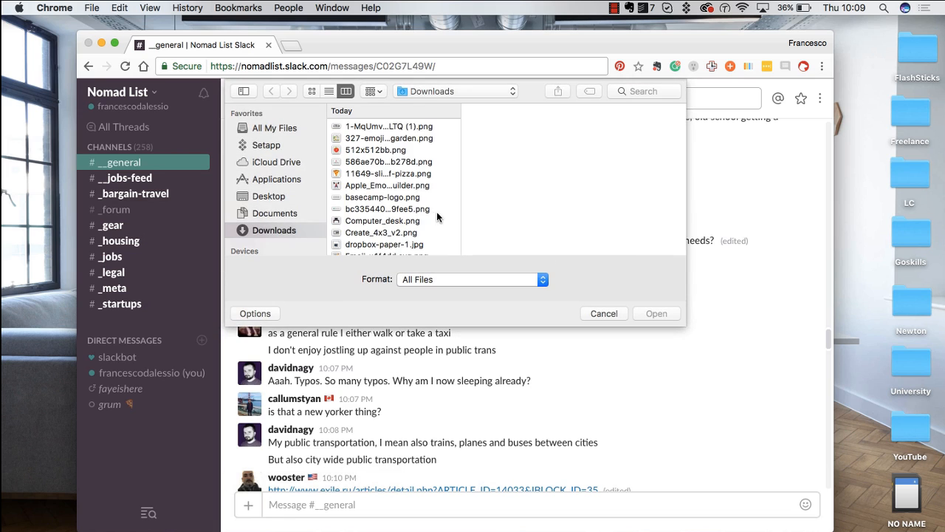
pyautogui.click(375, 149)
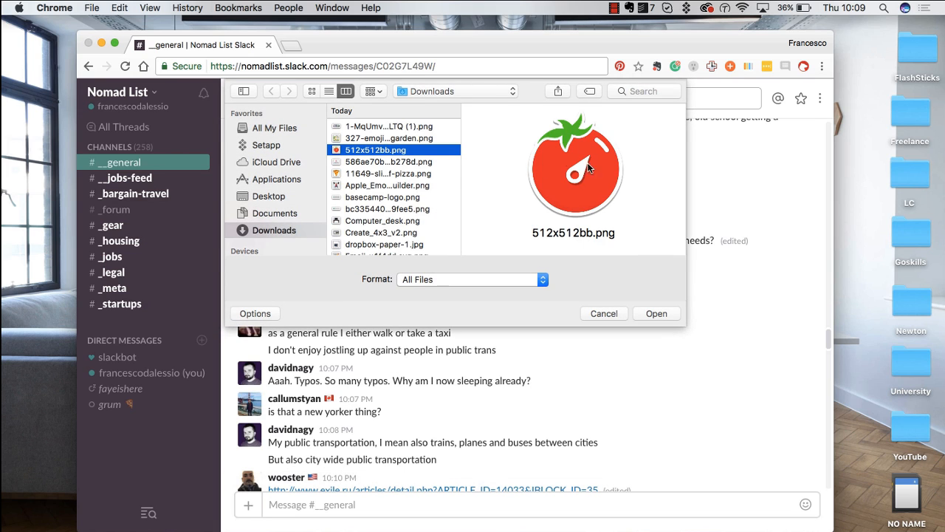
pyautogui.click(603, 313)
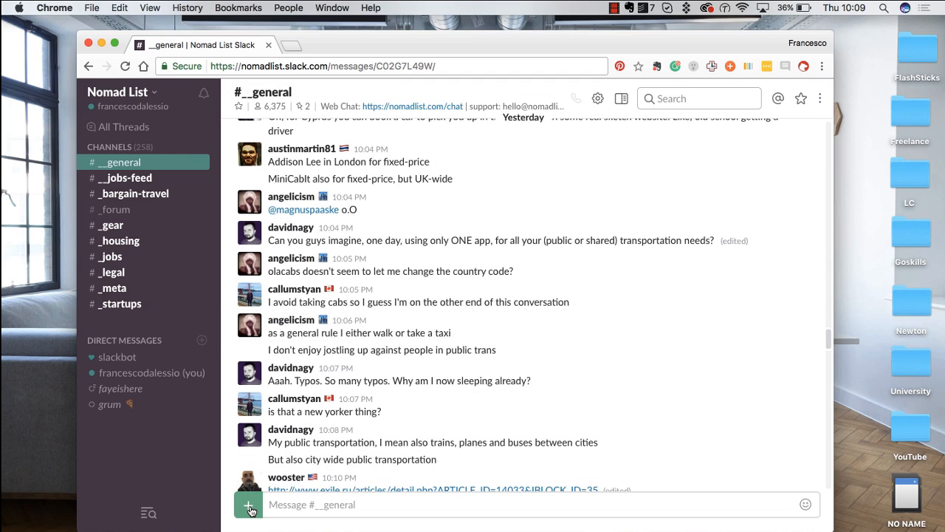
pyautogui.click(248, 505)
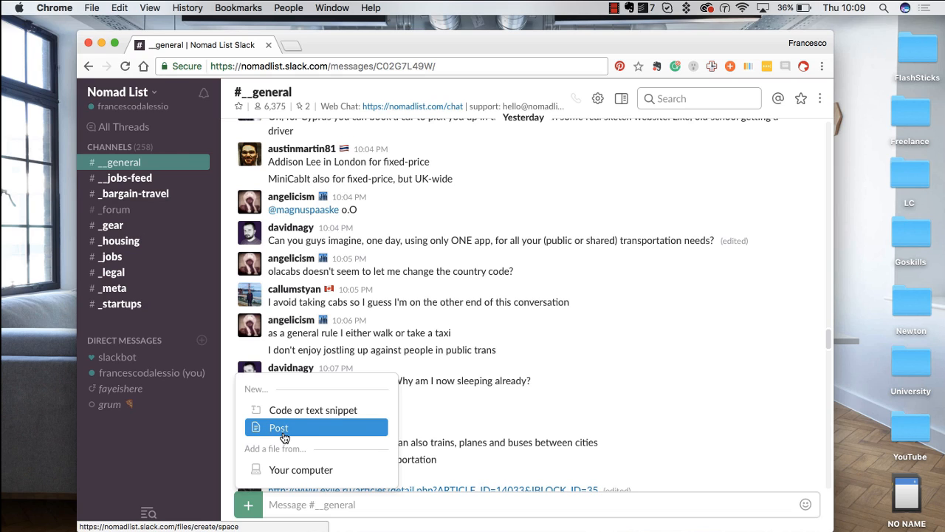
pyautogui.moveTo(294, 411)
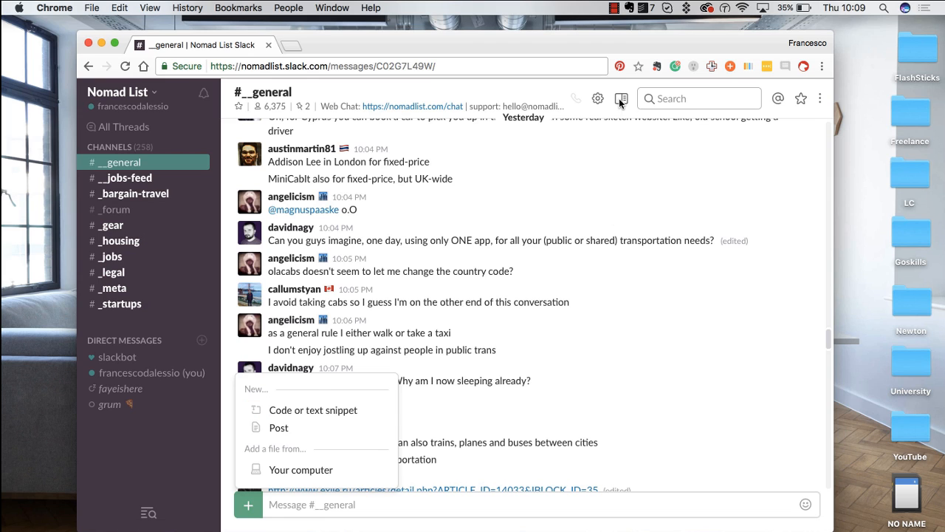
# Show the #__general channel details and expand its Shared Files list.
pyautogui.click(622, 98)
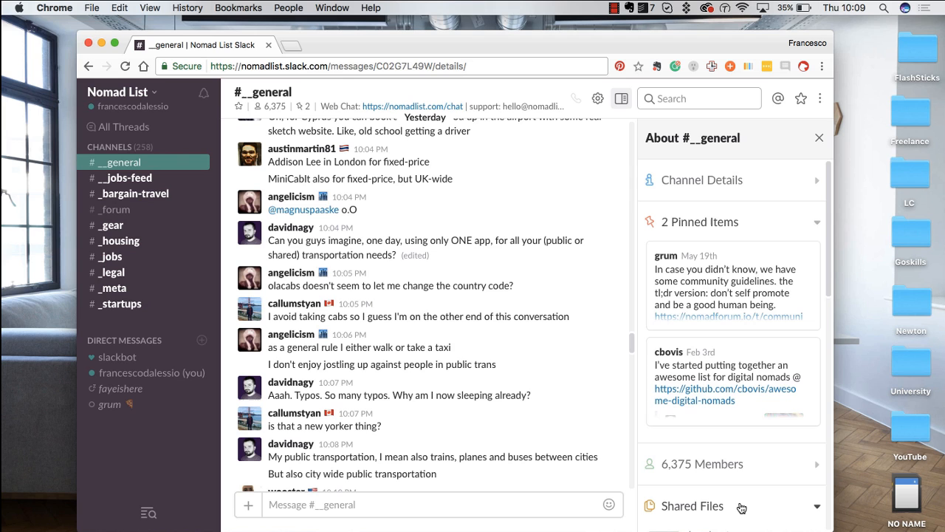
pyautogui.click(691, 505)
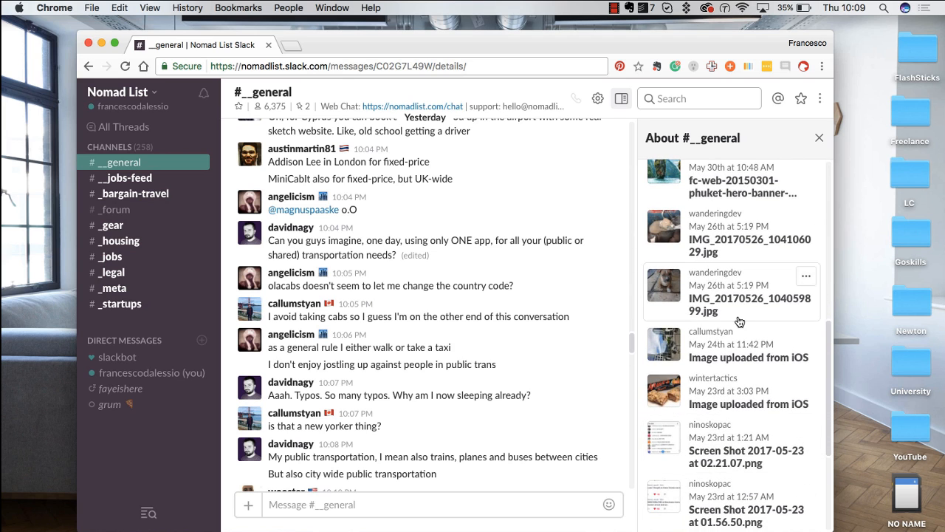
pyautogui.moveTo(715, 396)
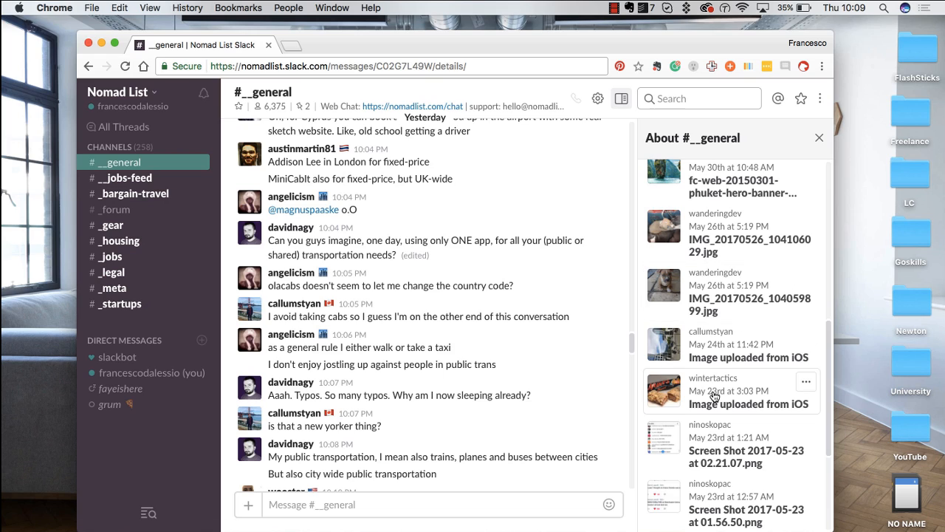
pyautogui.moveTo(712, 378)
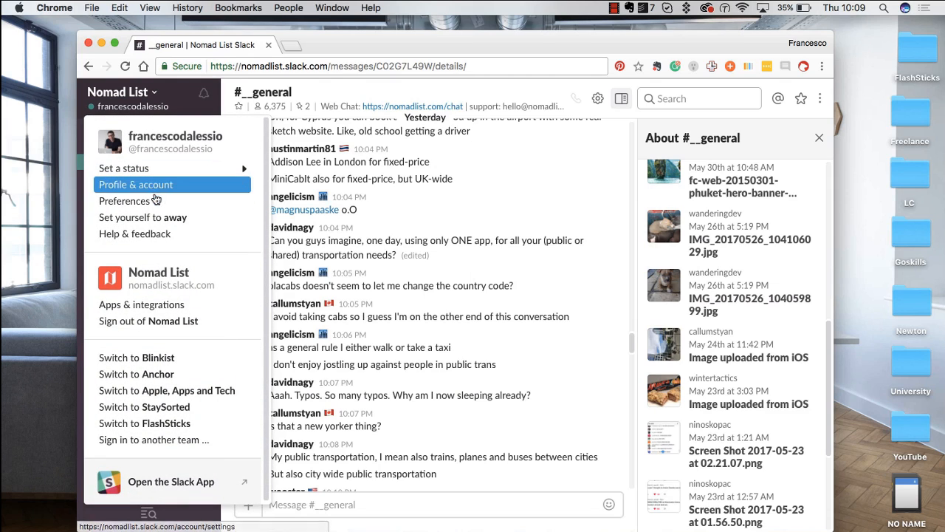
pyautogui.moveTo(157, 304)
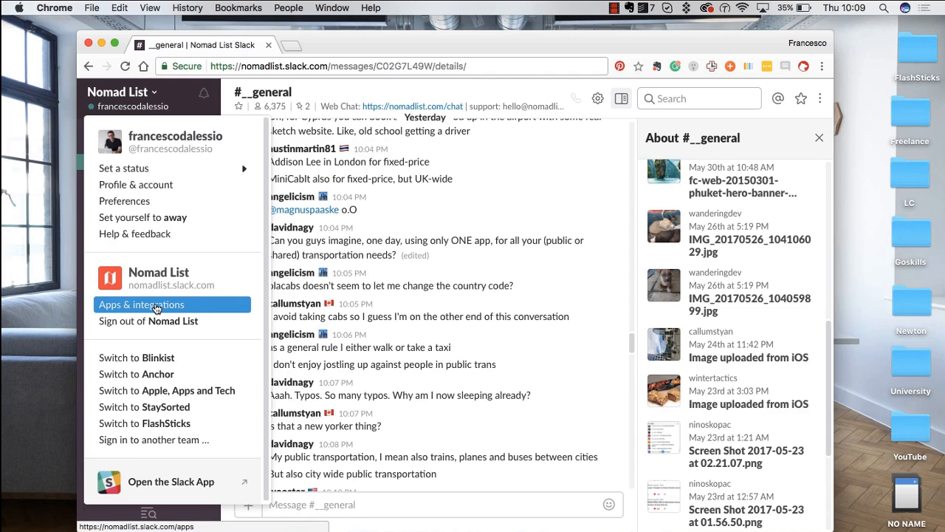
# Open the Nomad List workspace's App Directory from the team menu.
pyautogui.click(142, 305)
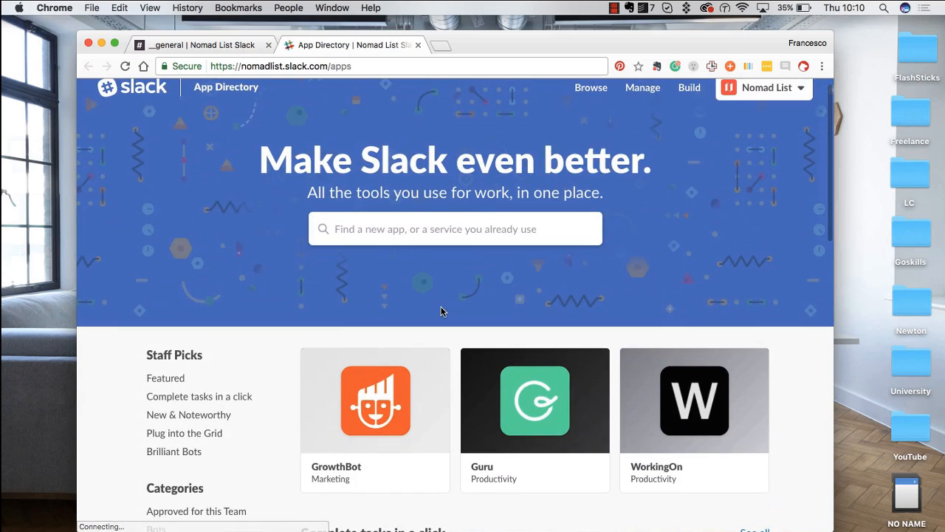
pyautogui.scroll(-3)
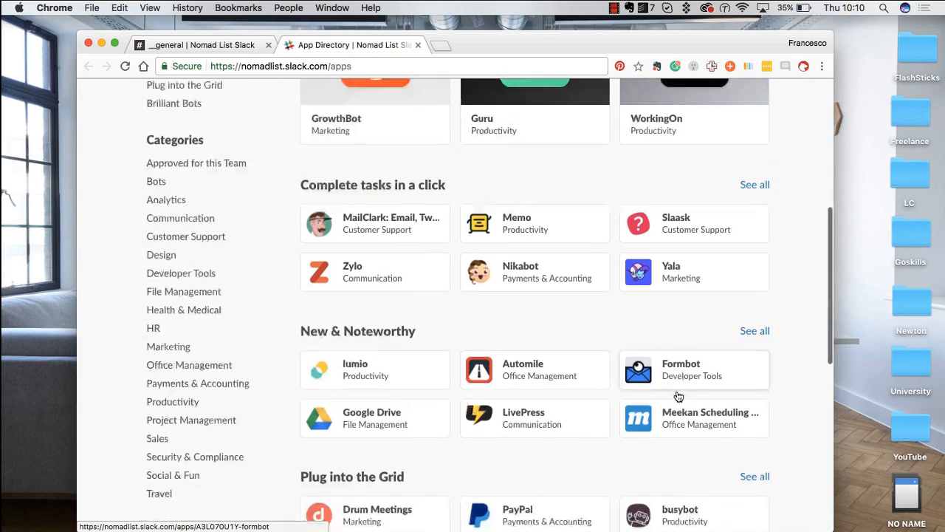
pyautogui.scroll(-3)
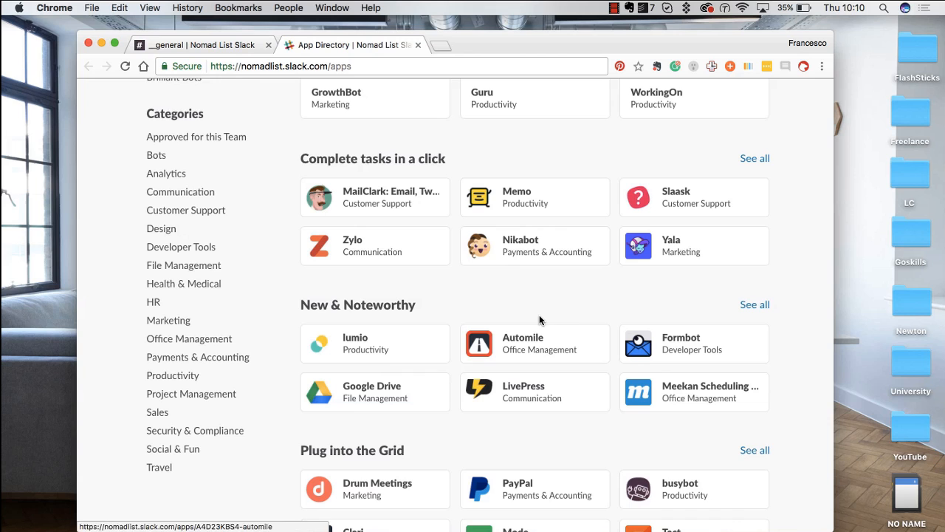
pyautogui.moveTo(494, 387)
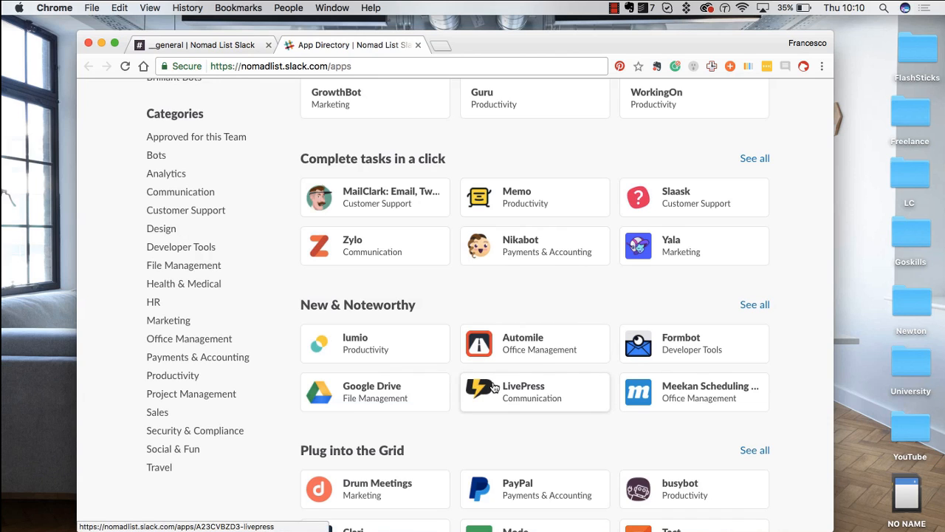
pyautogui.scroll(-3)
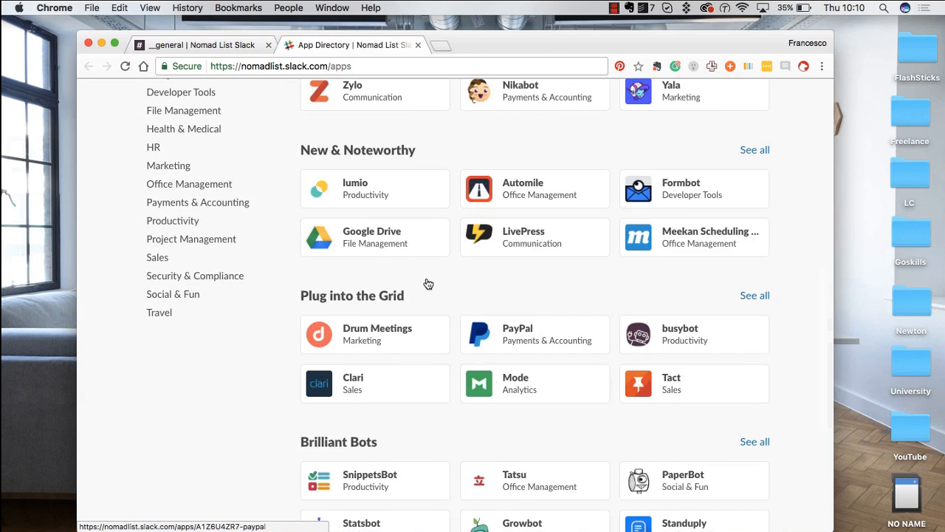
pyautogui.moveTo(368, 245)
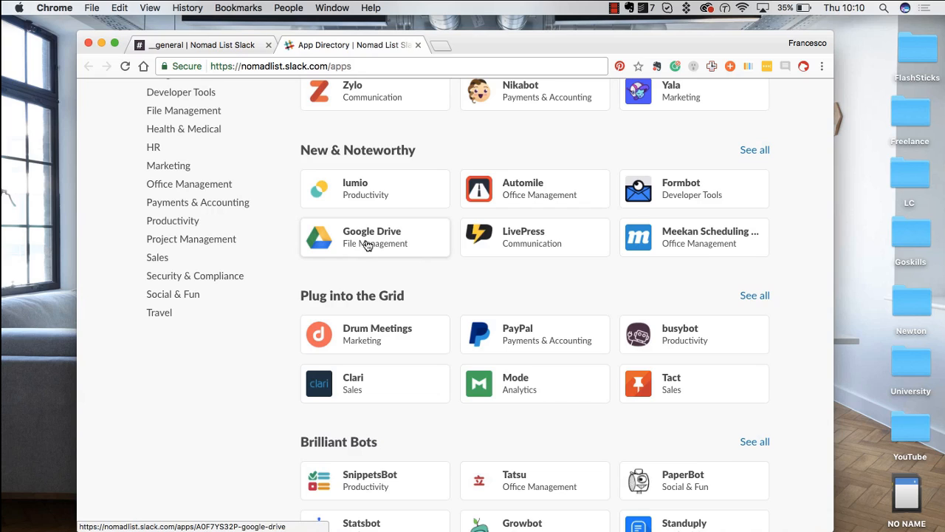
pyautogui.moveTo(382, 237)
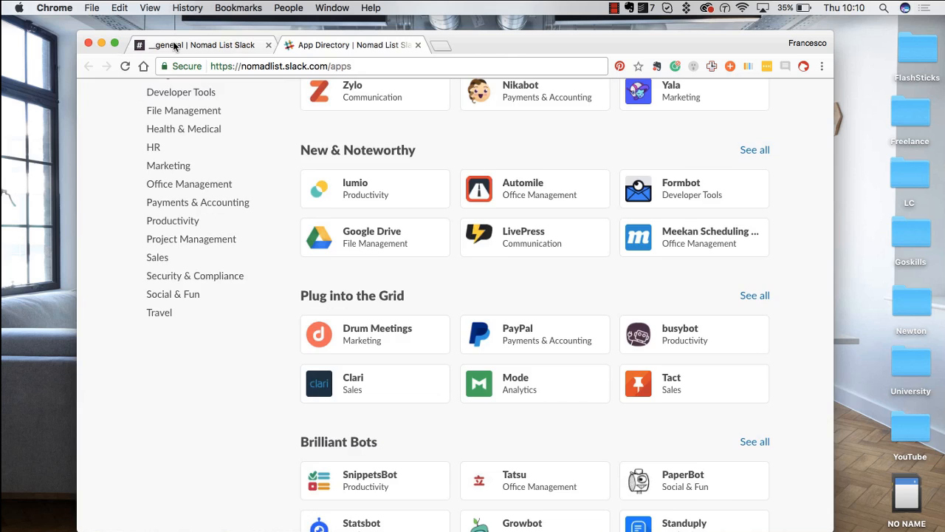
pyautogui.click(199, 45)
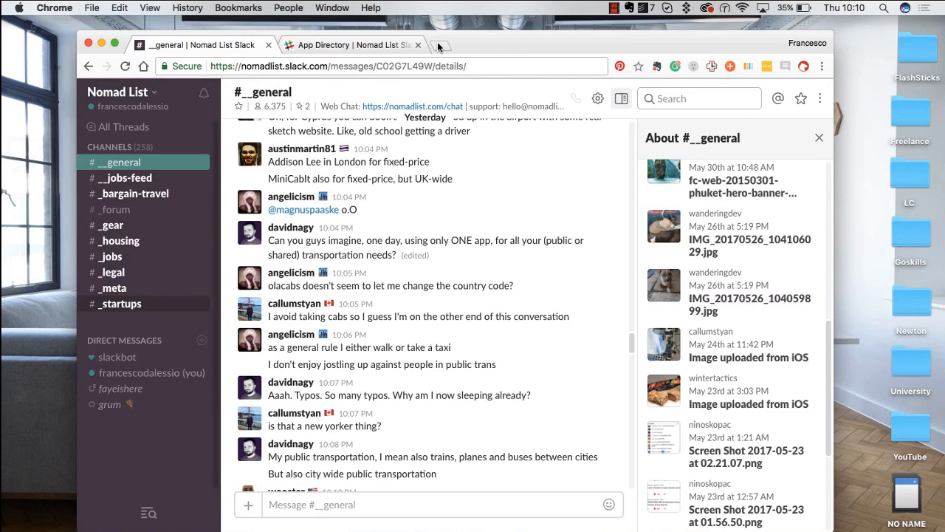
pyautogui.moveTo(440, 46)
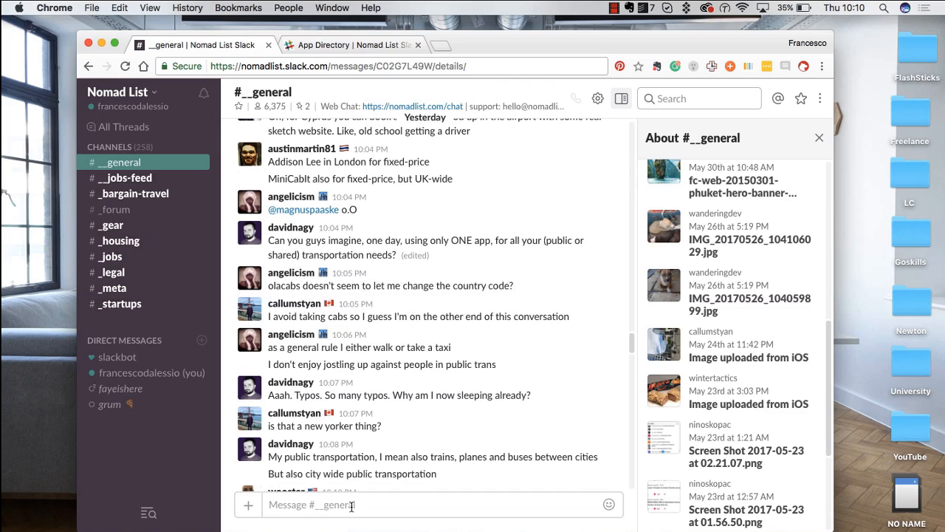
pyautogui.moveTo(426, 463)
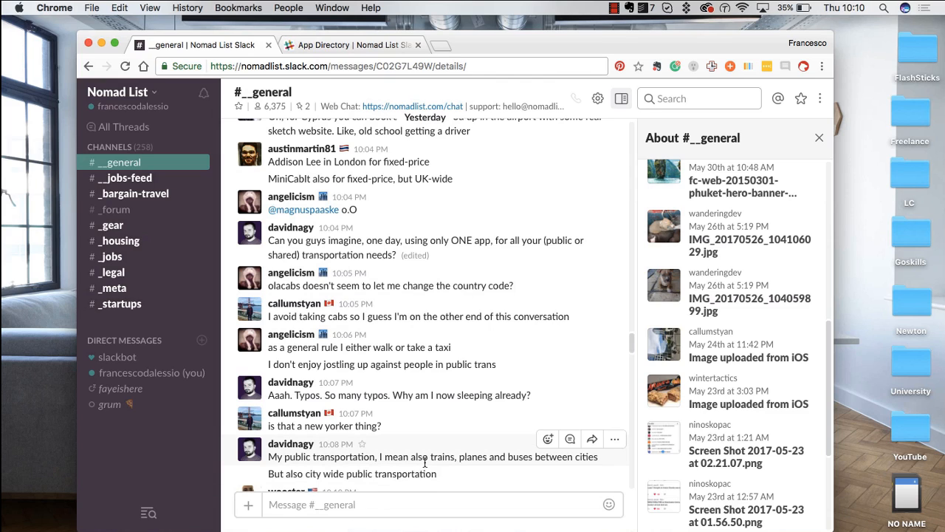
pyautogui.click(347, 45)
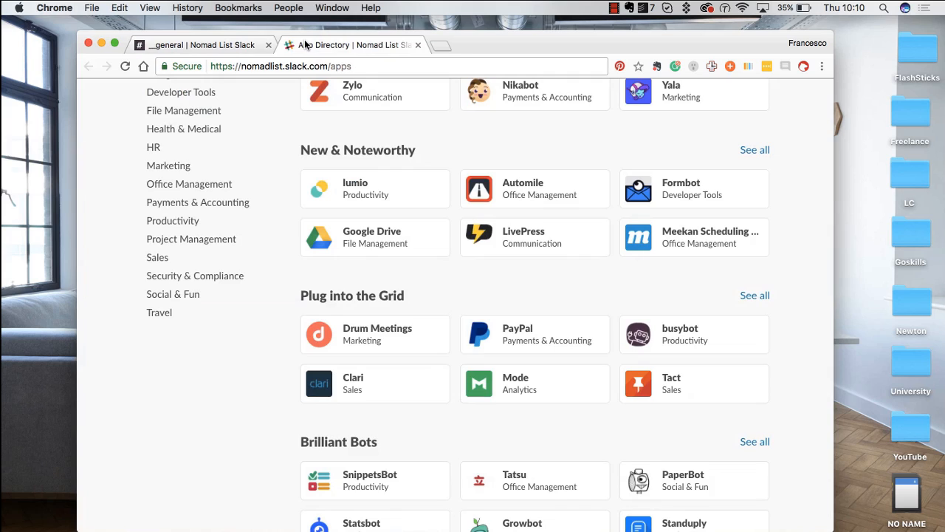
pyautogui.moveTo(435, 293)
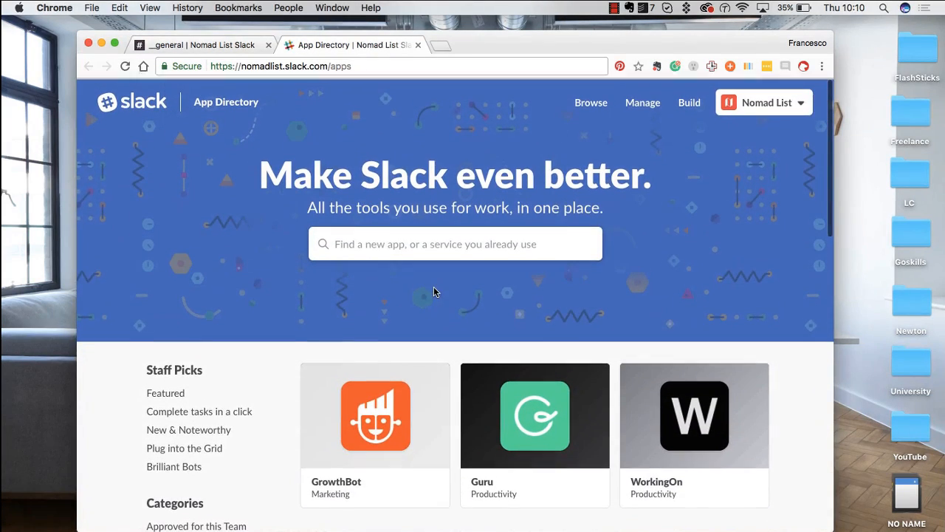
pyautogui.write('tr')
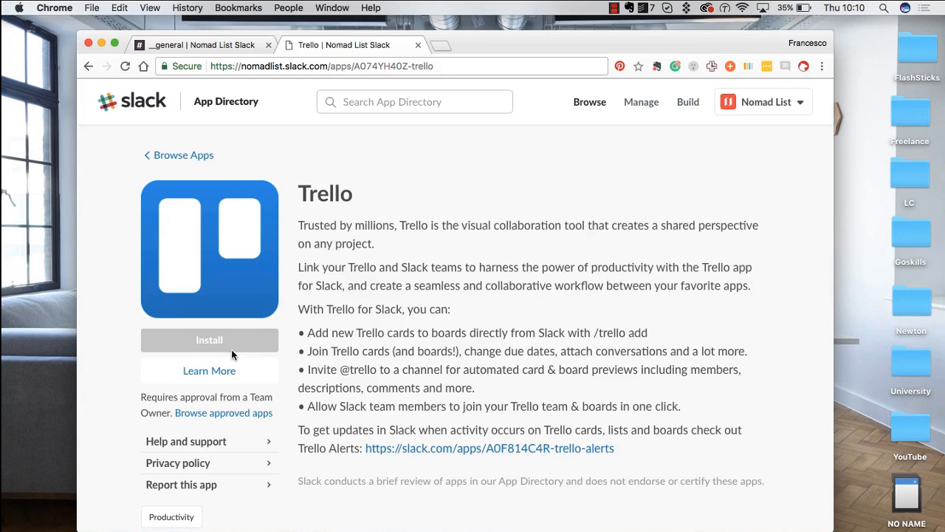
pyautogui.moveTo(210, 340)
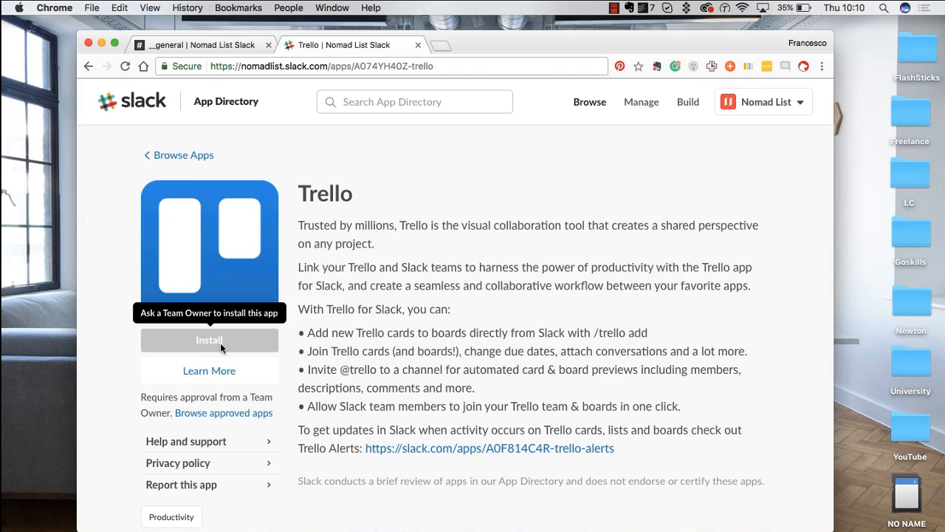
pyautogui.moveTo(393, 328)
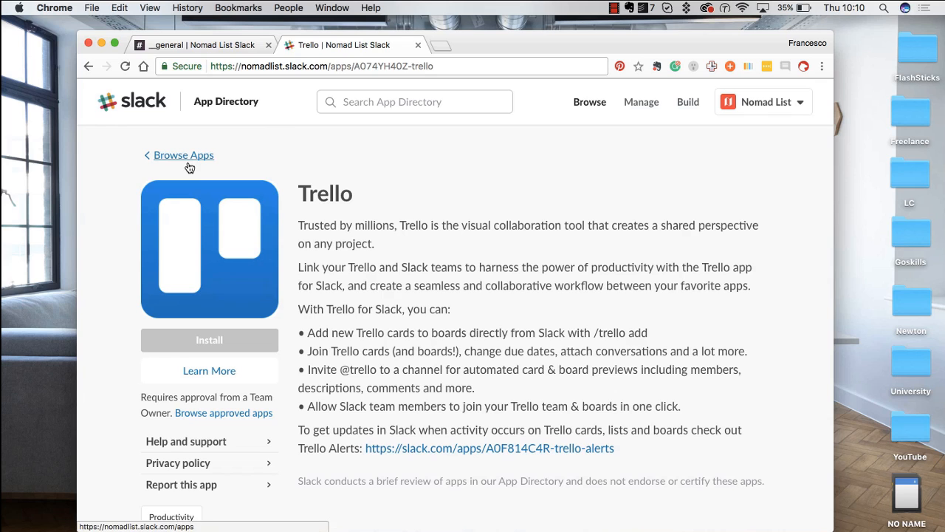
pyautogui.click(183, 155)
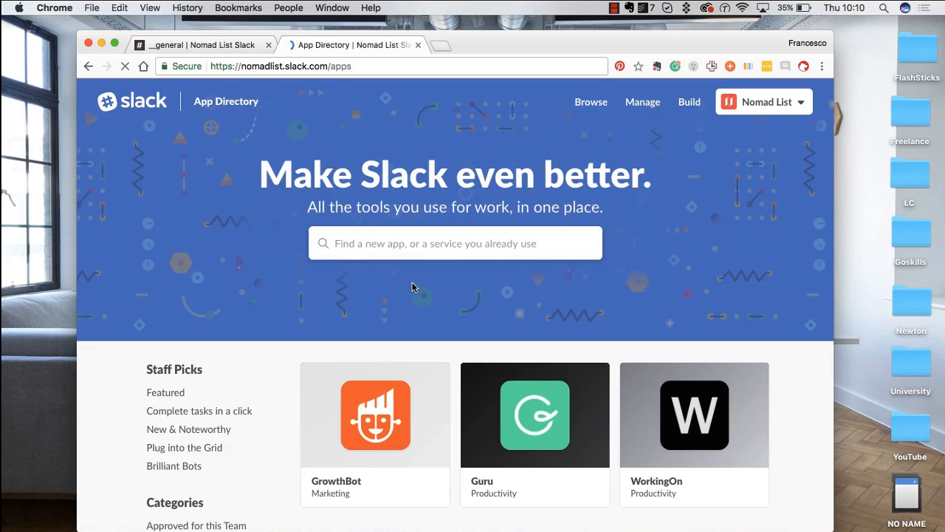
pyautogui.scroll(-3)
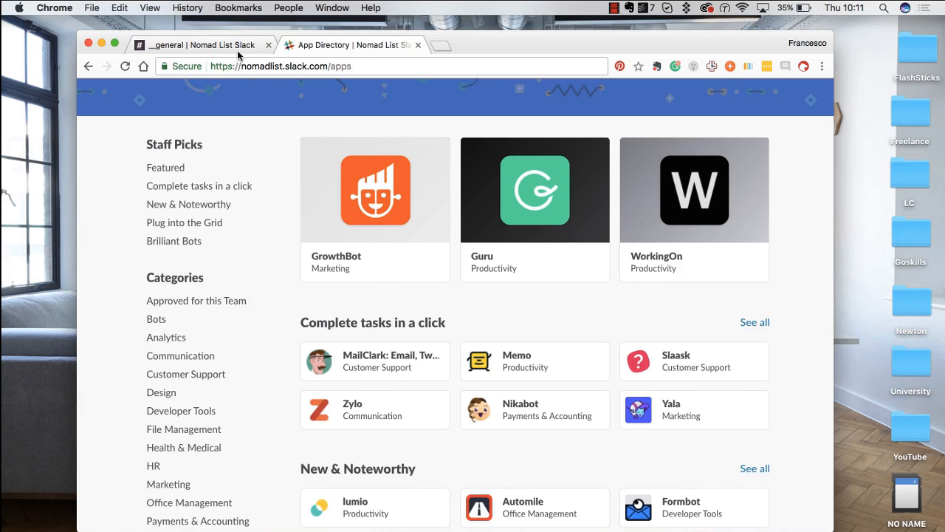
# Return to #__general and start a custom status, entering 'Working Remotely' from the team menu.
pyautogui.click(195, 45)
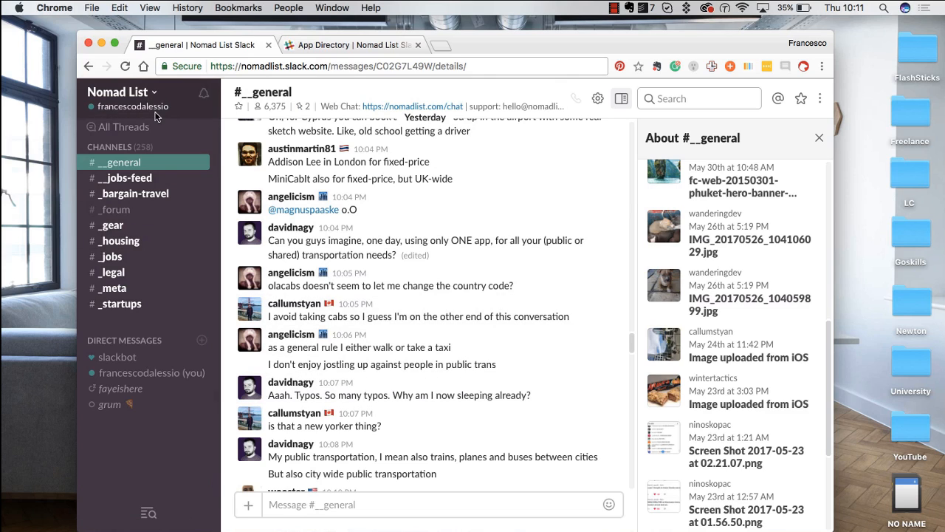
pyautogui.click(121, 91)
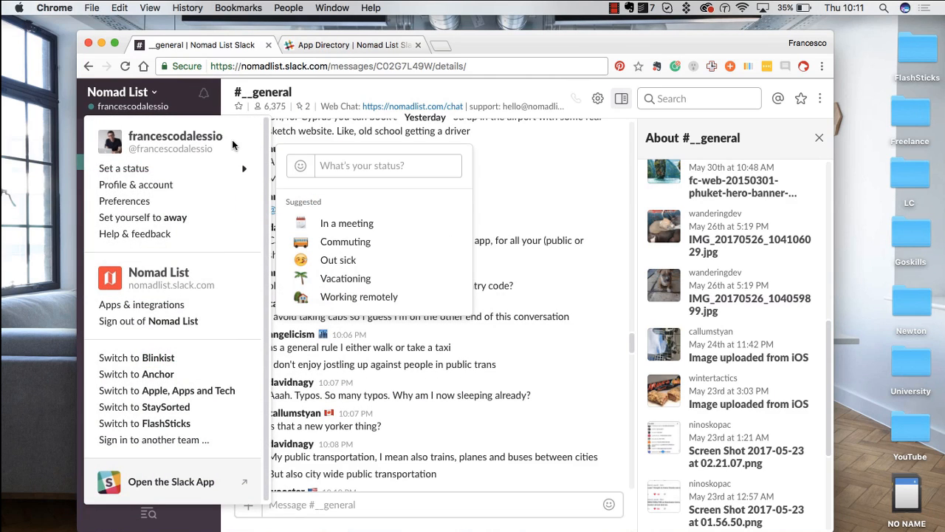
pyautogui.moveTo(145, 95)
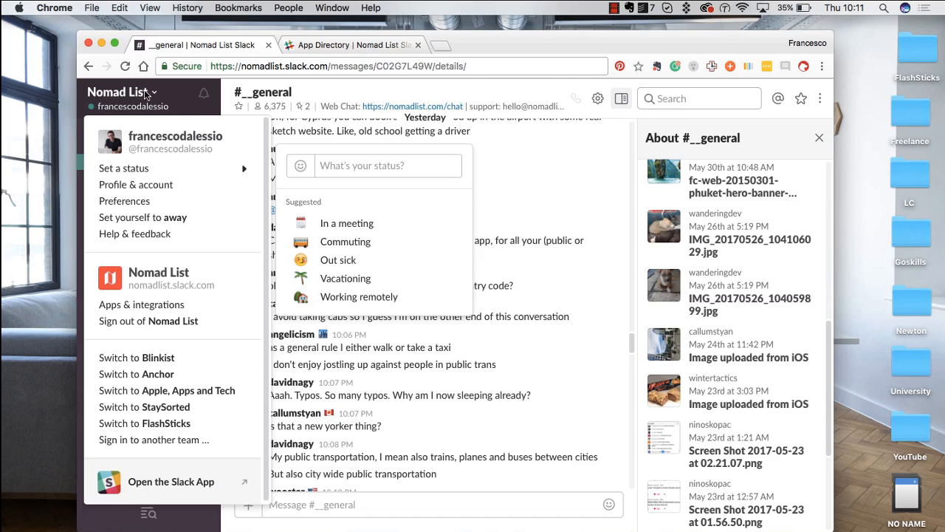
pyautogui.moveTo(155, 92)
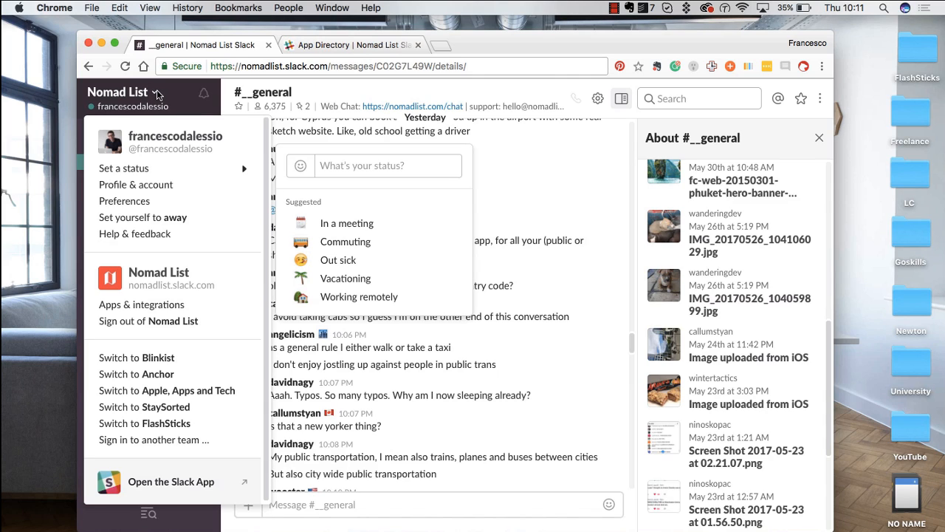
pyautogui.moveTo(173, 169)
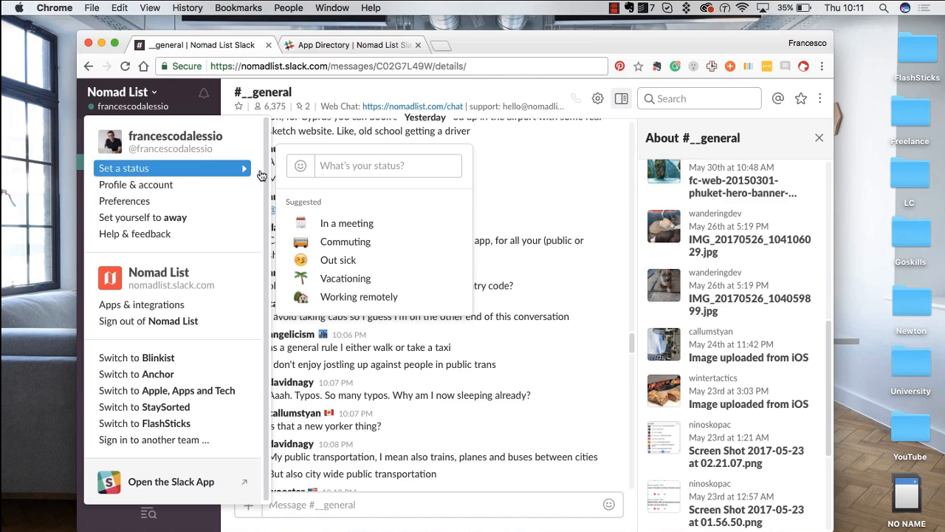
pyautogui.click(300, 166)
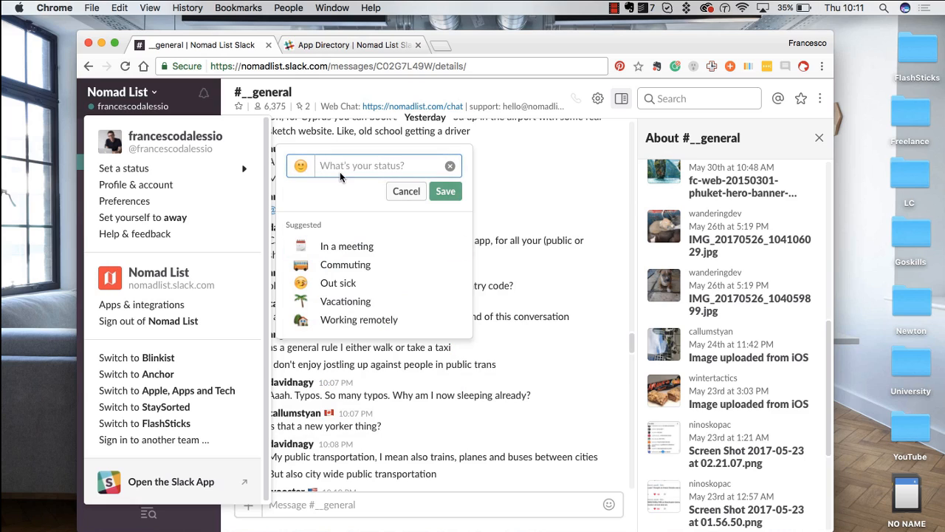
pyautogui.write('Working W')
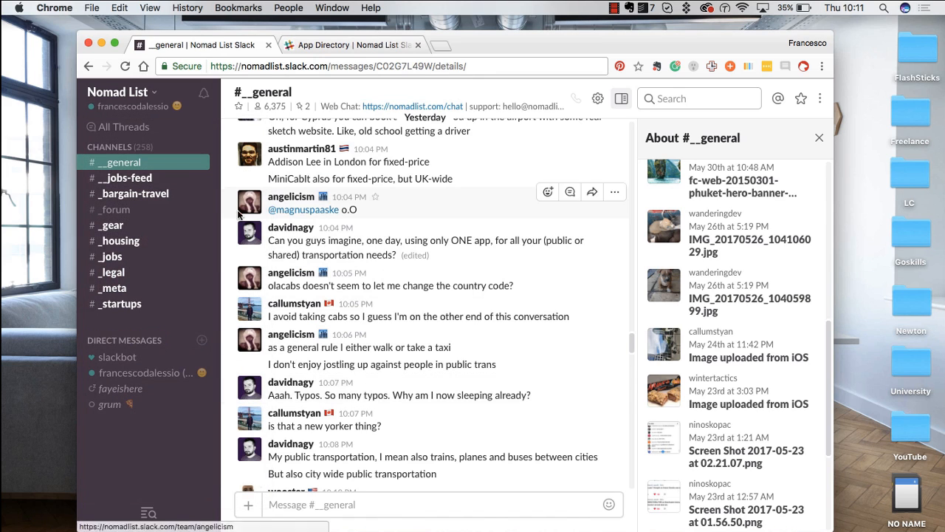
pyautogui.click(145, 372)
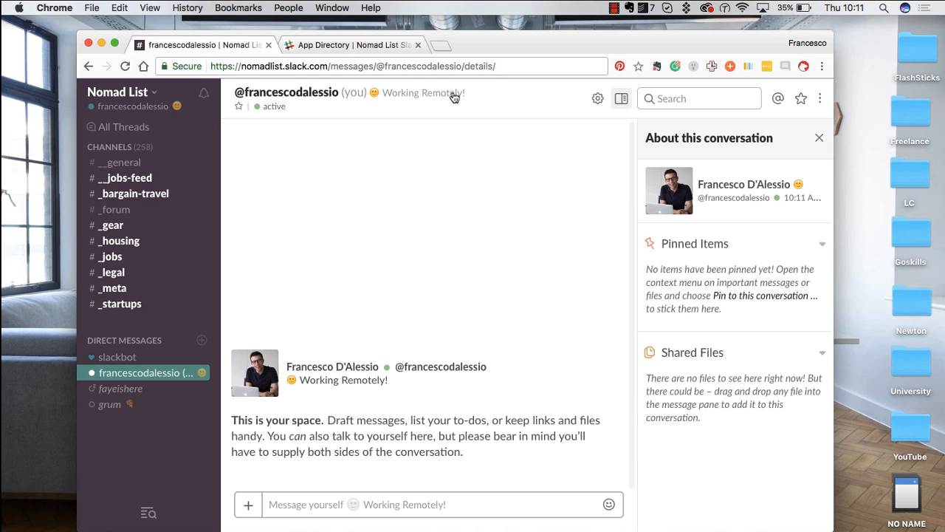
pyautogui.click(121, 161)
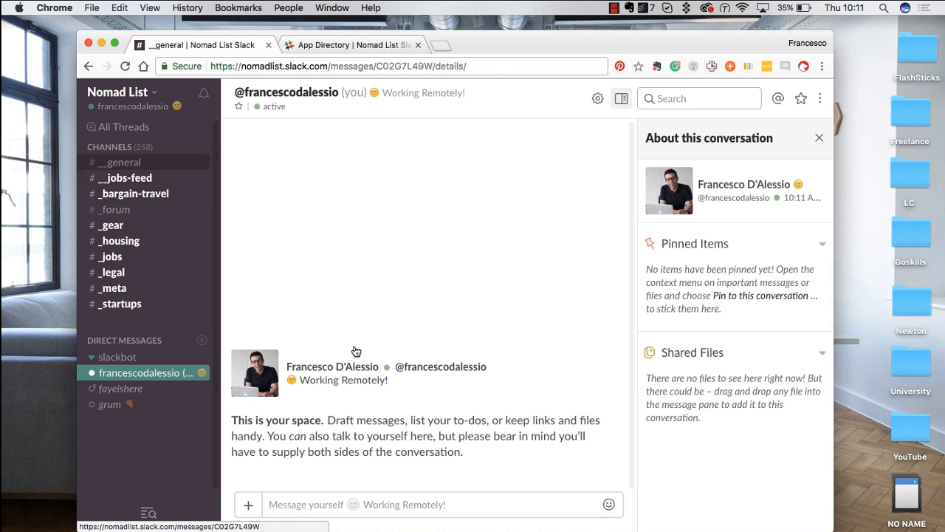
pyautogui.click(121, 161)
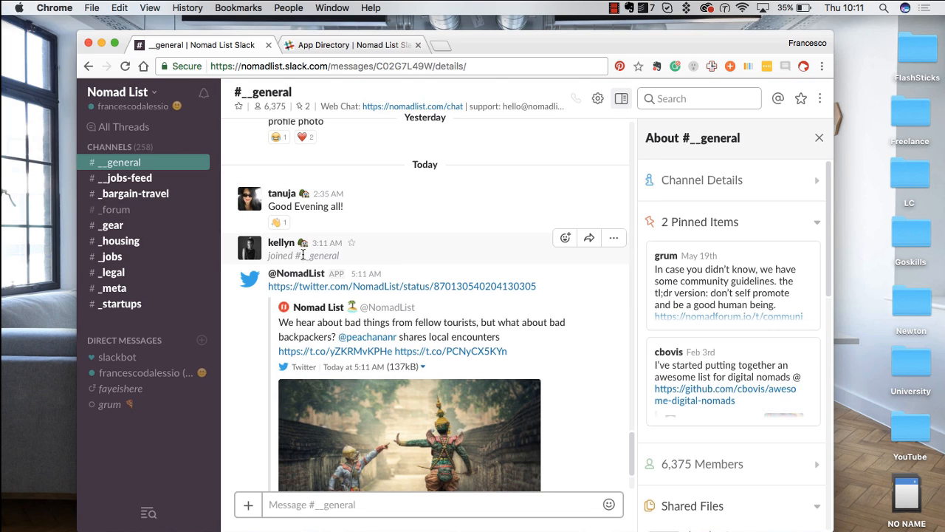
pyautogui.scroll(-3)
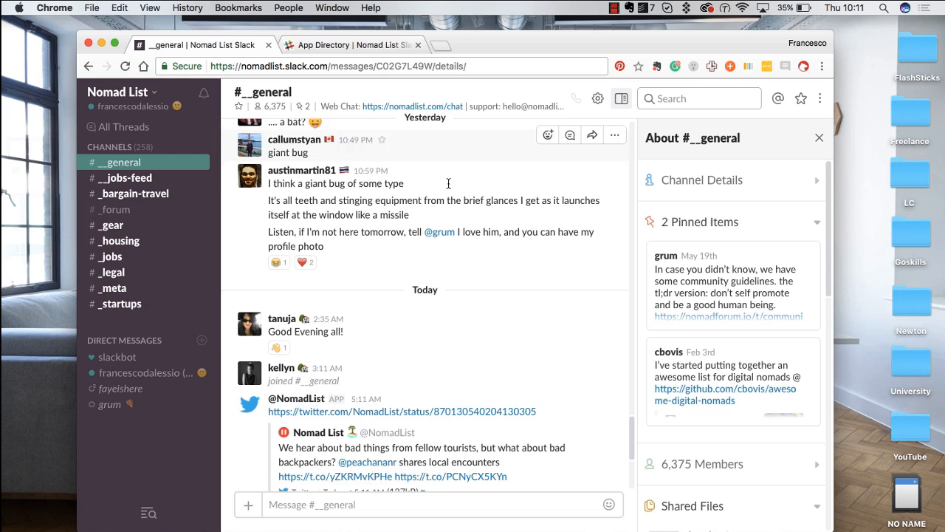
pyautogui.scroll(-3)
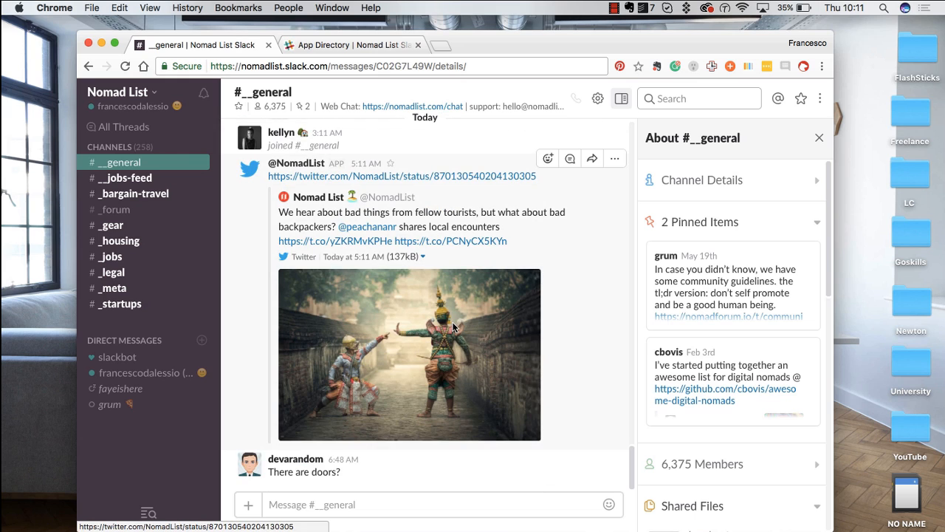
pyautogui.moveTo(426, 207)
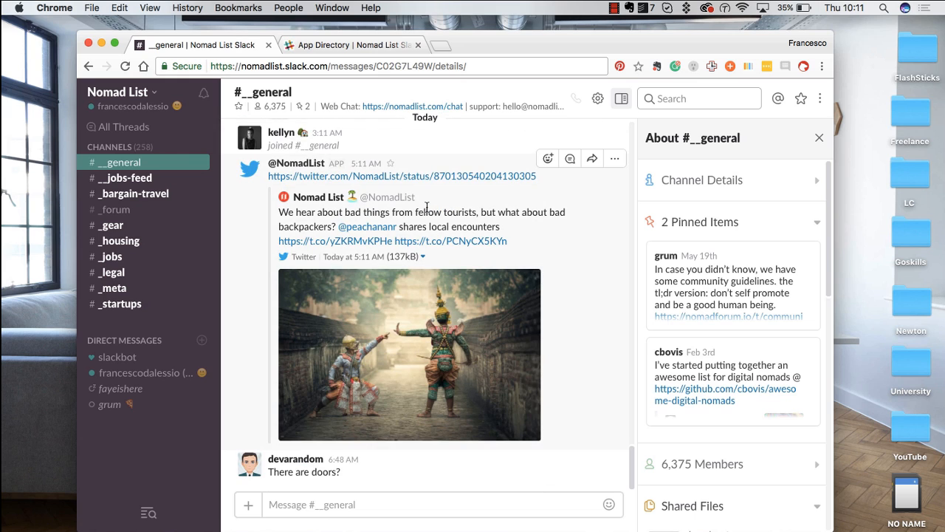